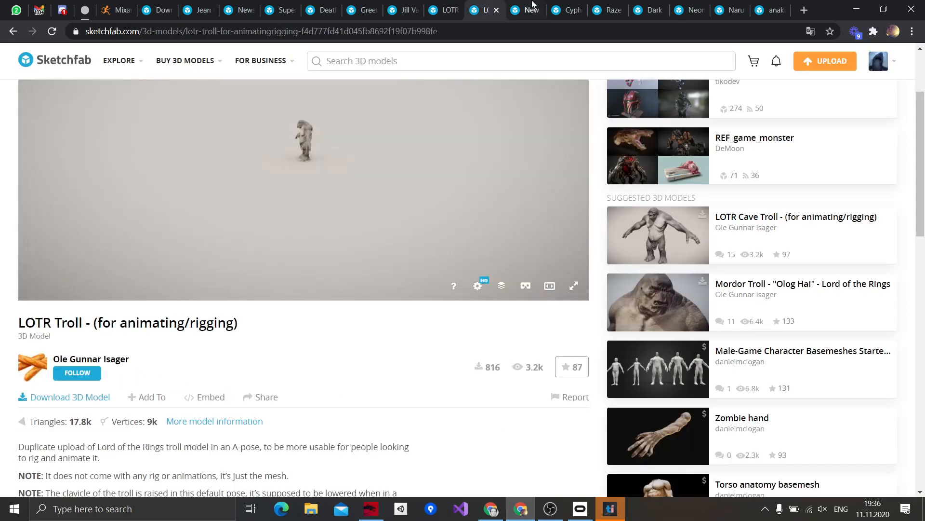
# Bring up the free LOTR Troll's download options in Sketchfab, then move over to Mixamo
pyautogui.click(525, 10)
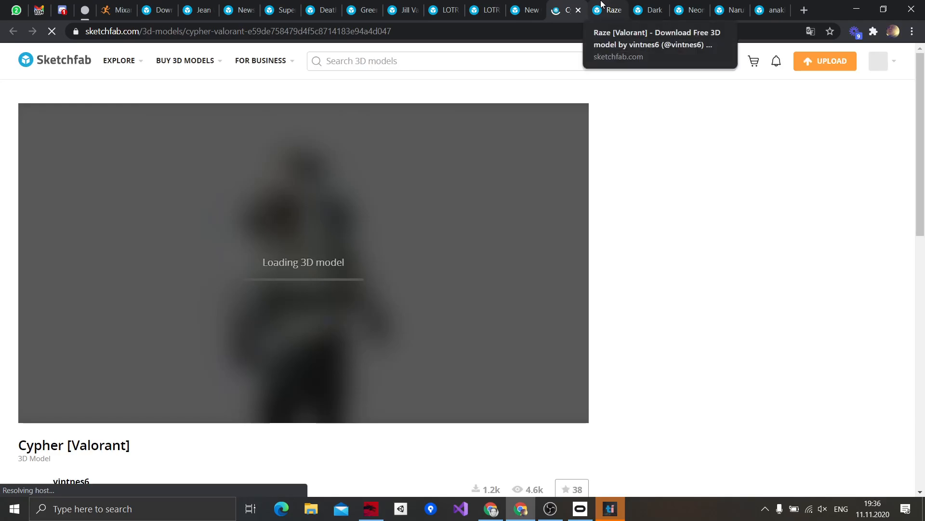
pyautogui.click(524, 10)
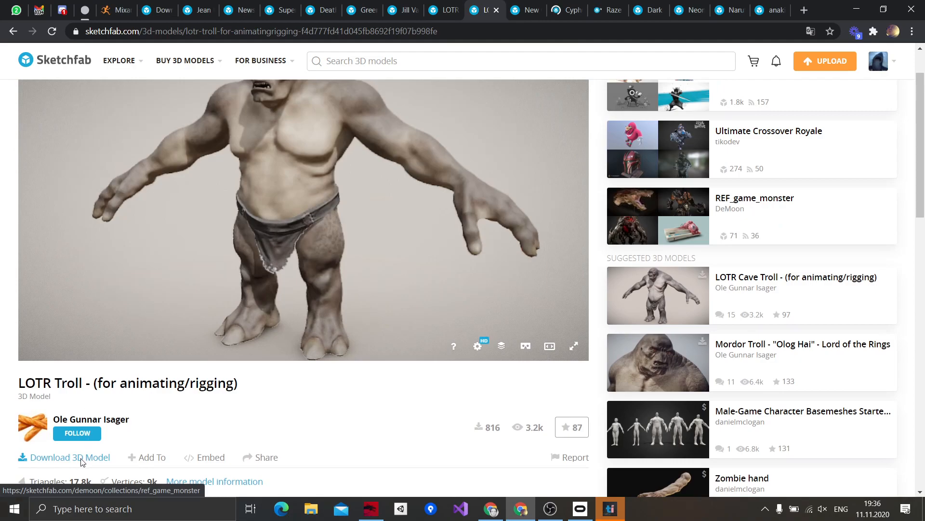
pyautogui.click(69, 457)
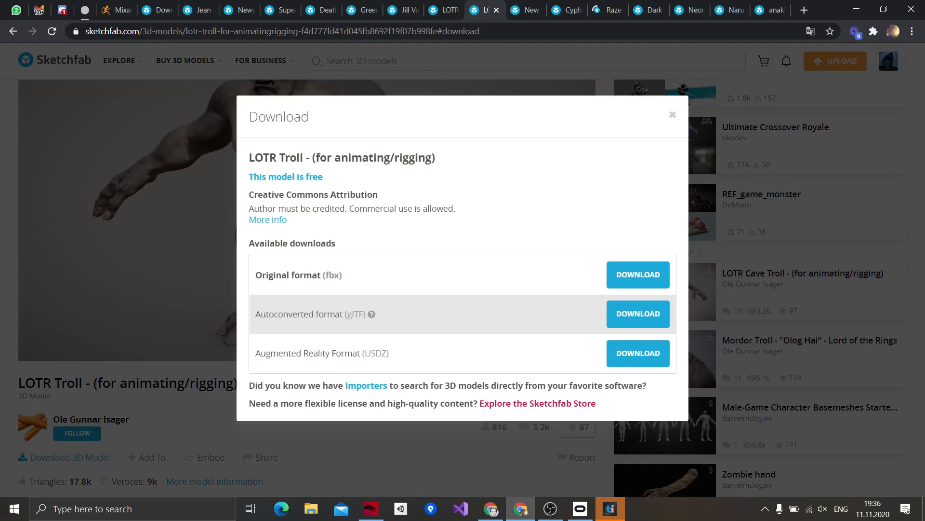
pyautogui.click(113, 10)
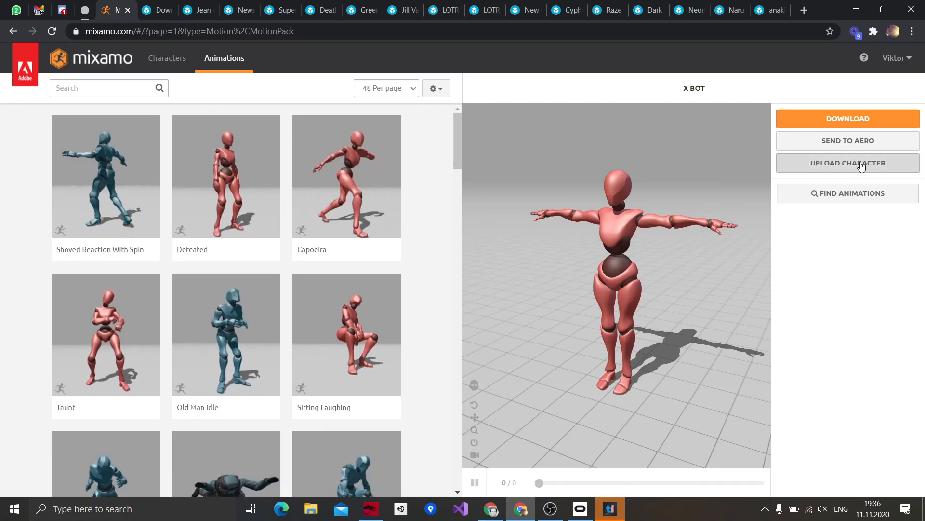
# Start Mixamo's Upload Character prompt and download the troll as original FBX zip
pyautogui.click(847, 163)
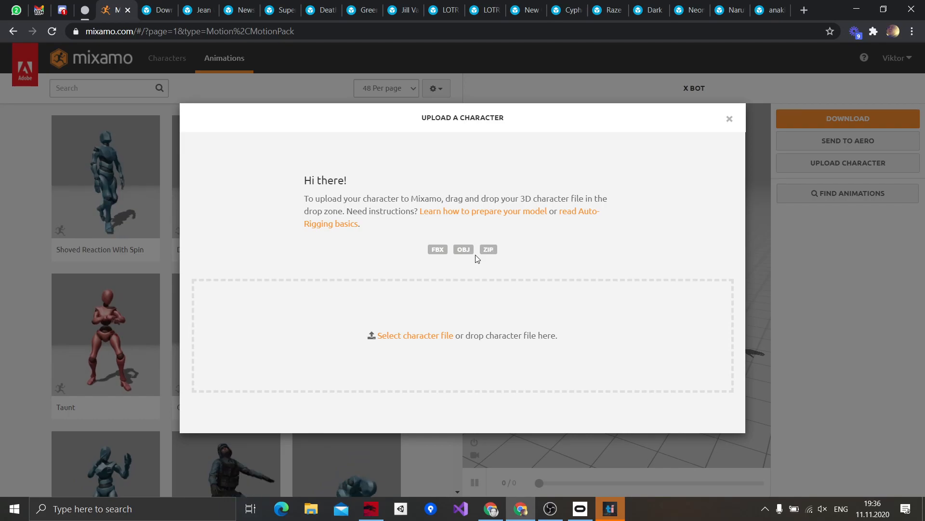
pyautogui.click(486, 10)
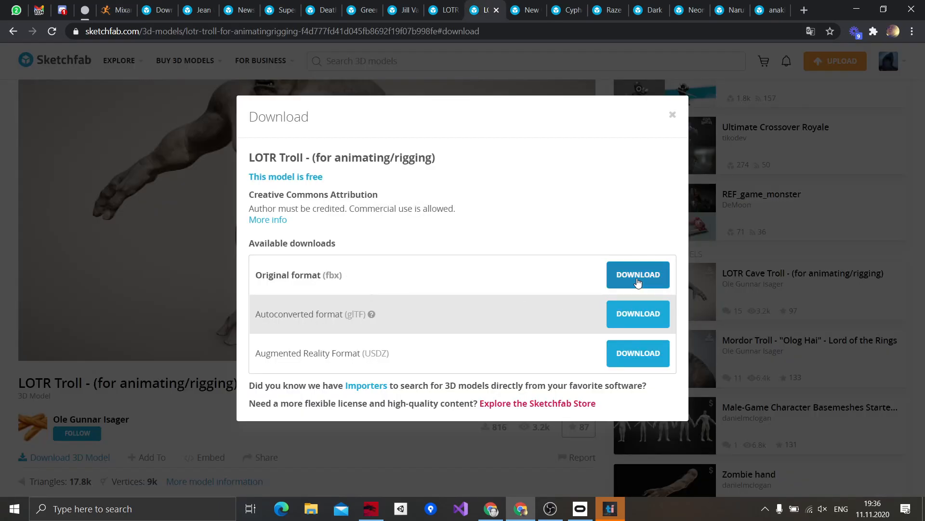
pyautogui.click(638, 275)
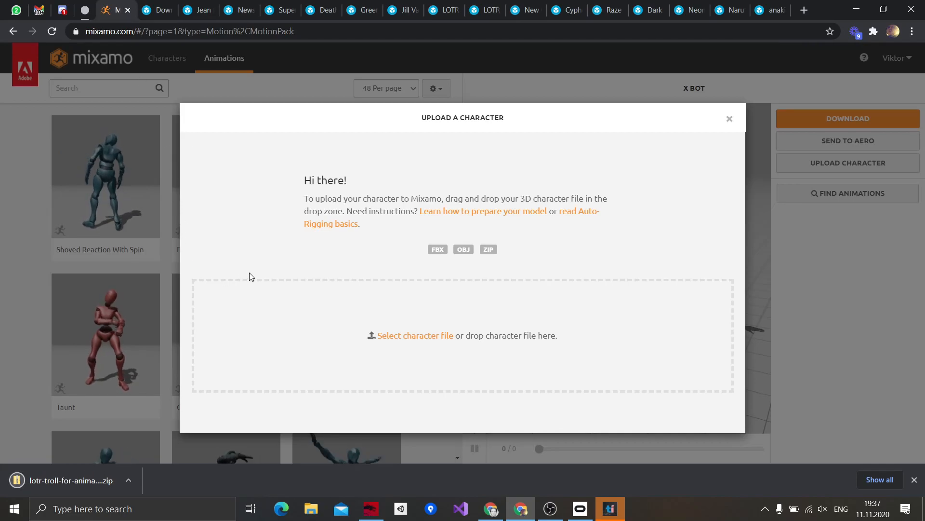
pyautogui.moveTo(70, 480)
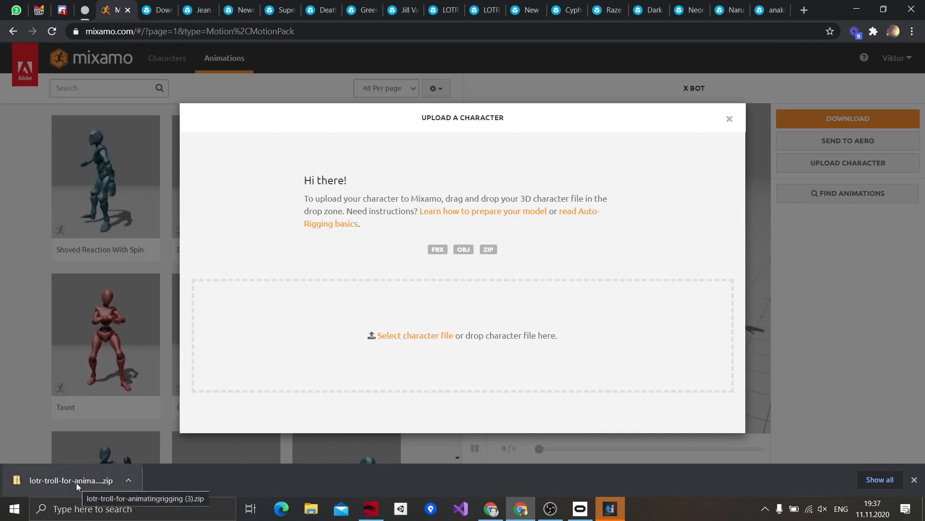
# Drop the downloaded troll zip into Mixamo's upload zone so it loads in the auto-rigger
pyautogui.moveTo(76, 480); pyautogui.dragTo(401, 345)
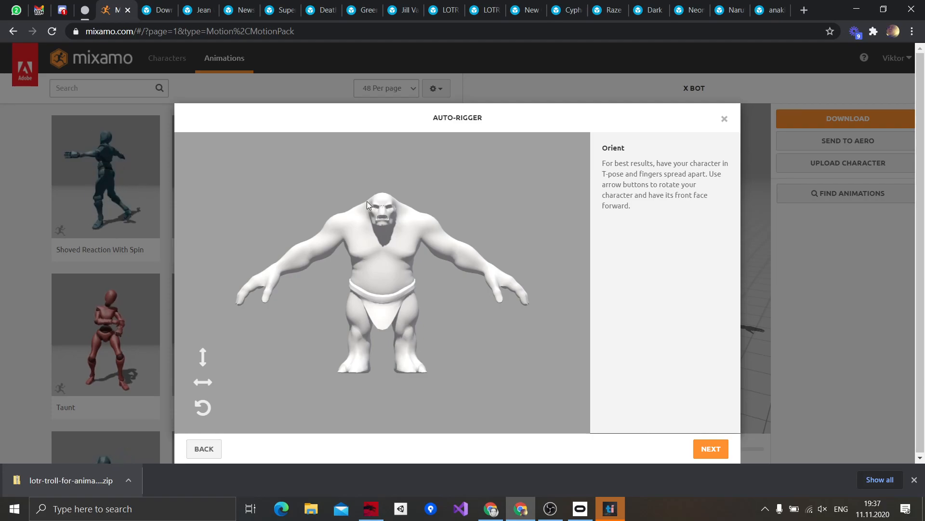
pyautogui.moveTo(744, 447)
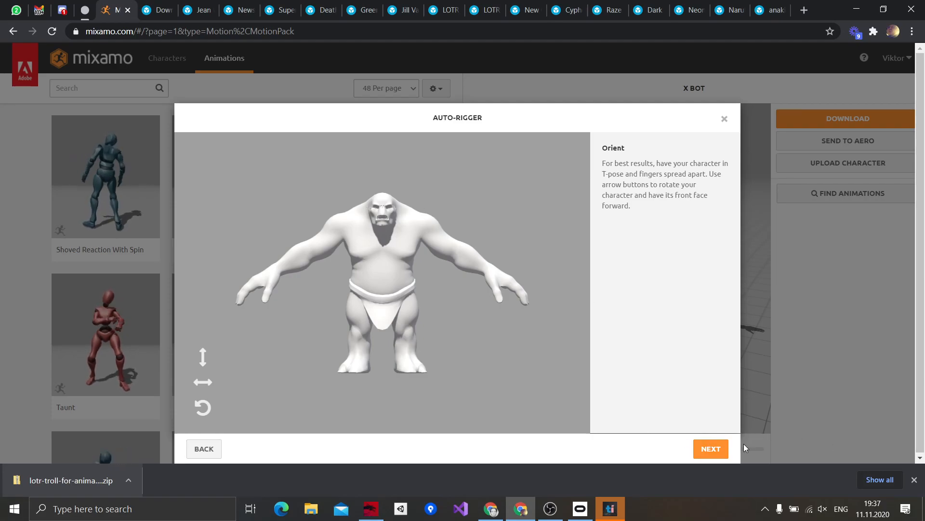
# Advance past orientation and place the chin, wrist and elbow markers on the troll with symmetry
pyautogui.click(710, 449)
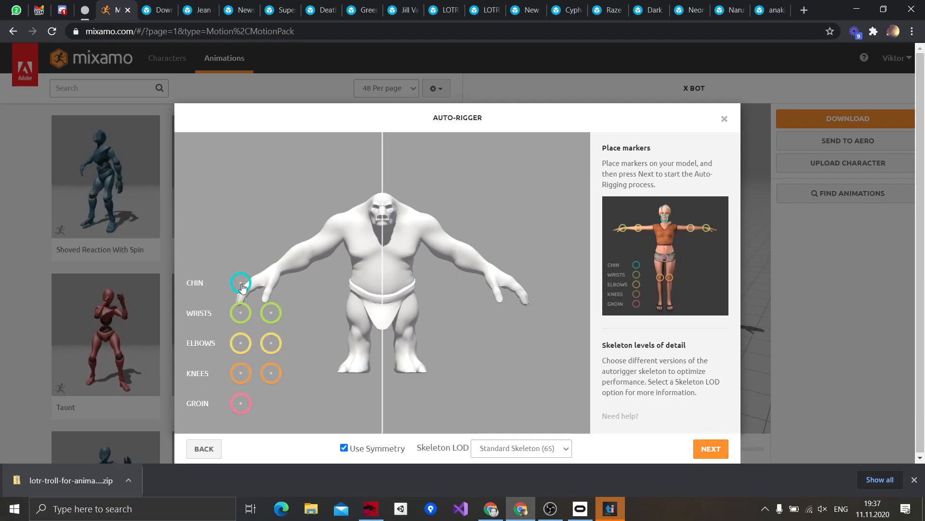
pyautogui.moveTo(240, 282); pyautogui.dragTo(379, 224)
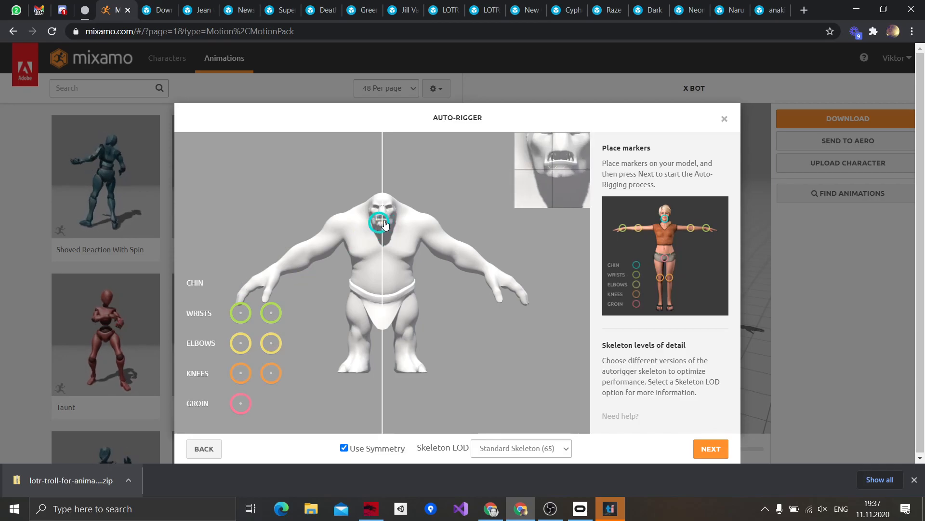
pyautogui.moveTo(240, 313)
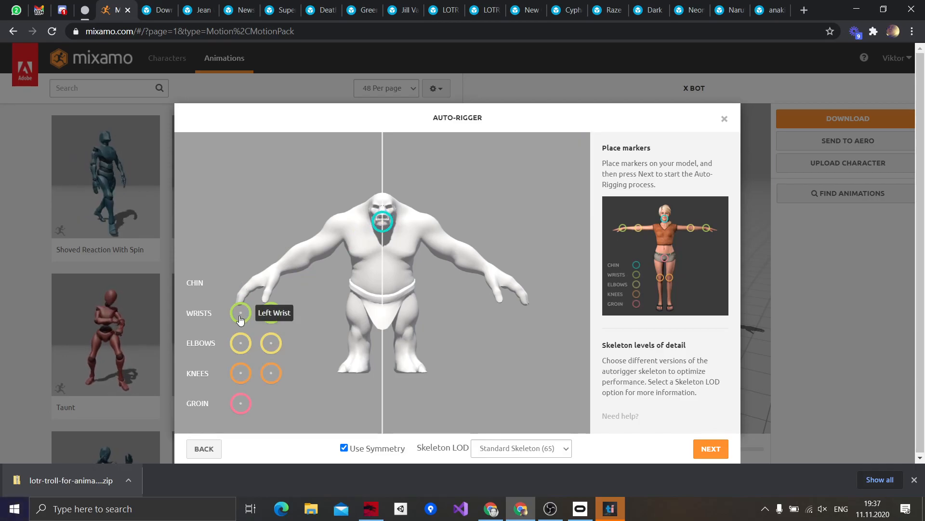
pyautogui.moveTo(240, 313); pyautogui.dragTo(272, 278)
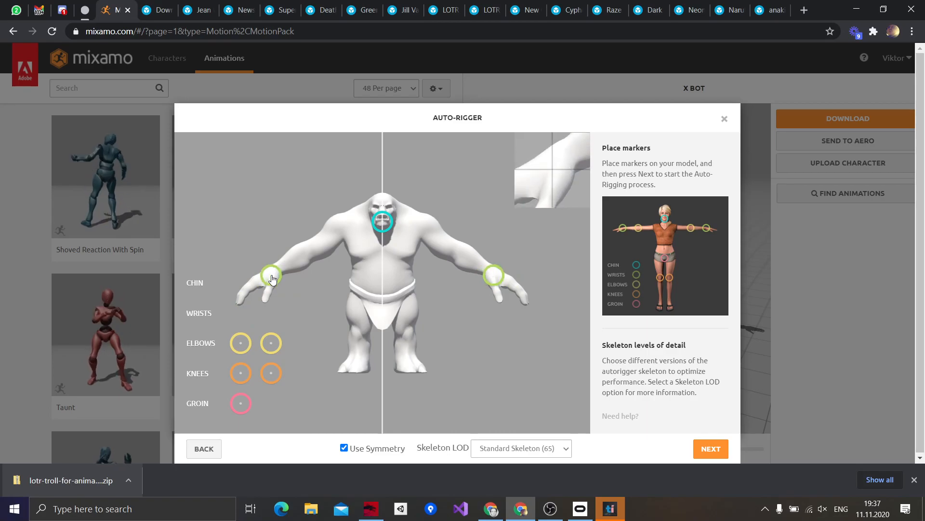
pyautogui.moveTo(272, 277); pyautogui.dragTo(307, 254)
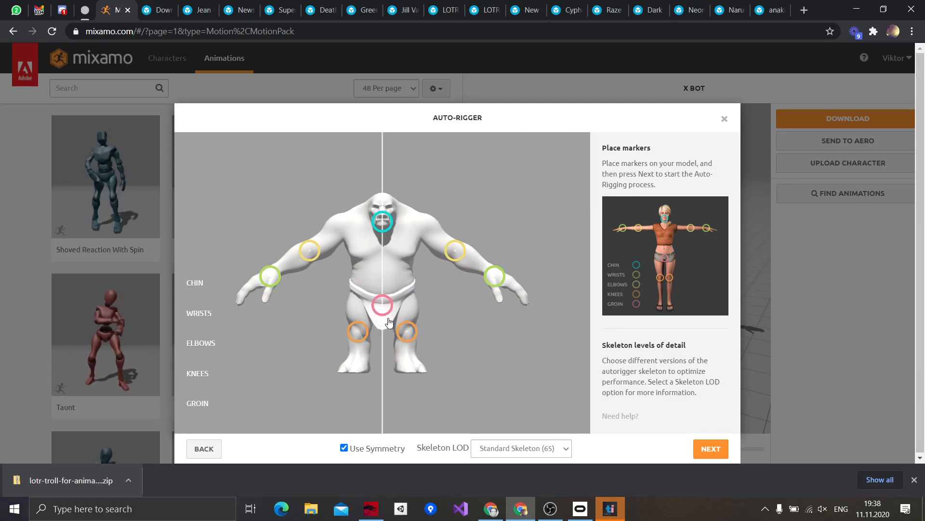
pyautogui.click(710, 449)
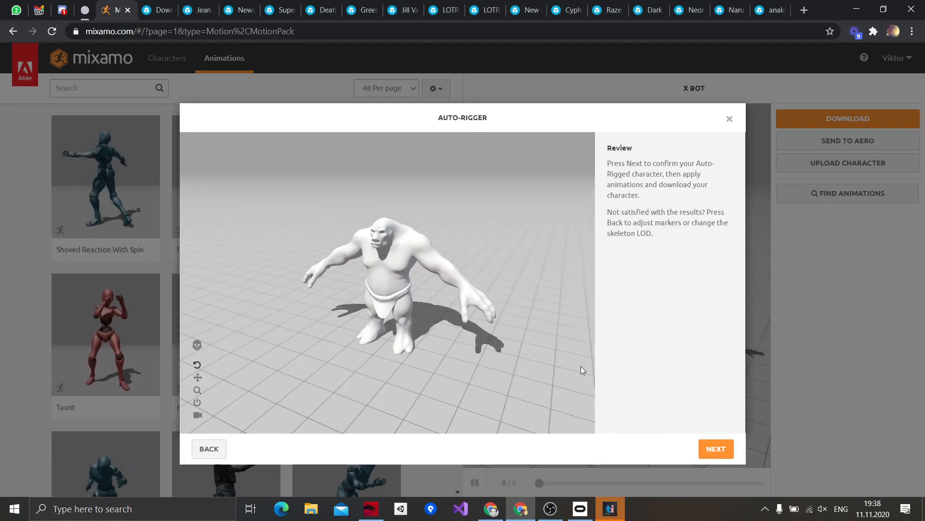
pyautogui.moveTo(583, 370); pyautogui.dragTo(472, 297)
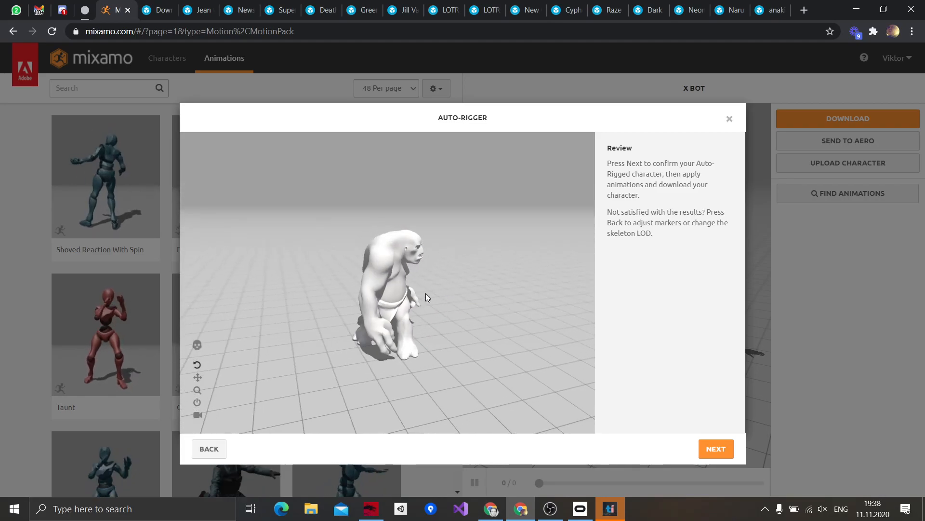
pyautogui.moveTo(428, 297); pyautogui.dragTo(502, 354)
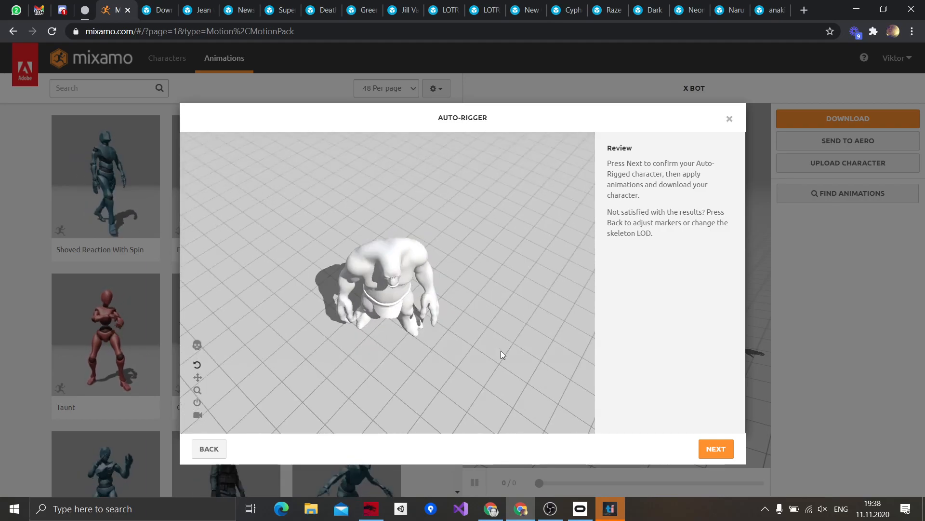
pyautogui.moveTo(502, 354); pyautogui.dragTo(412, 275)
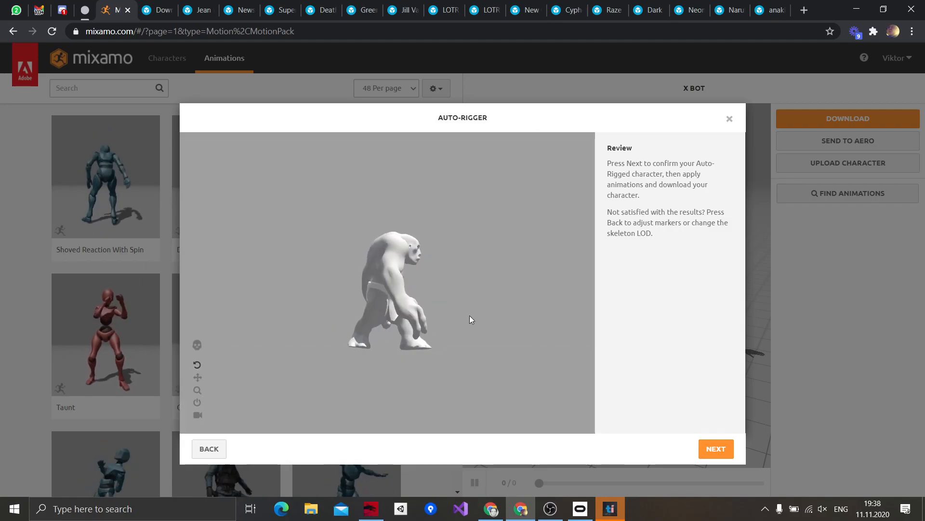
# Accept the rigged troll, preview Old Man Idle and Capoeira, then apply Sitting Laughing
pyautogui.click(715, 449)
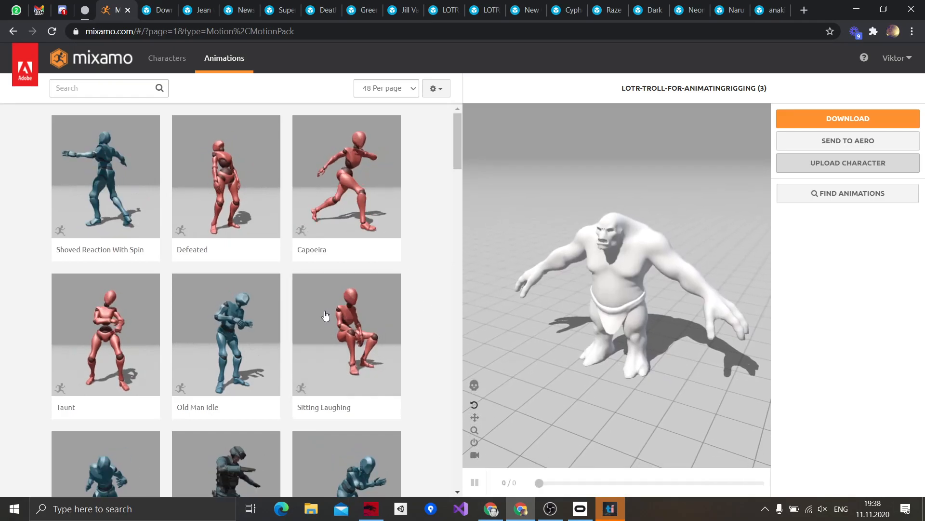
pyautogui.click(226, 334)
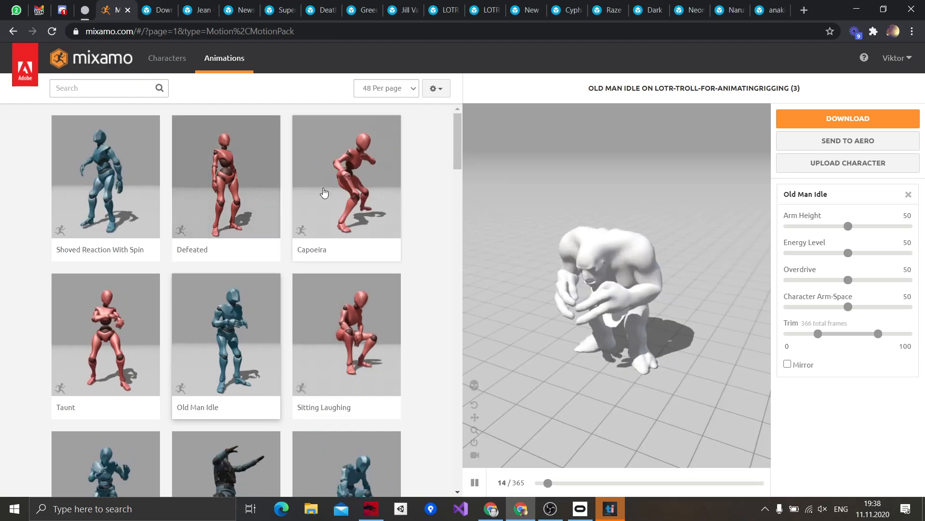
pyautogui.click(347, 176)
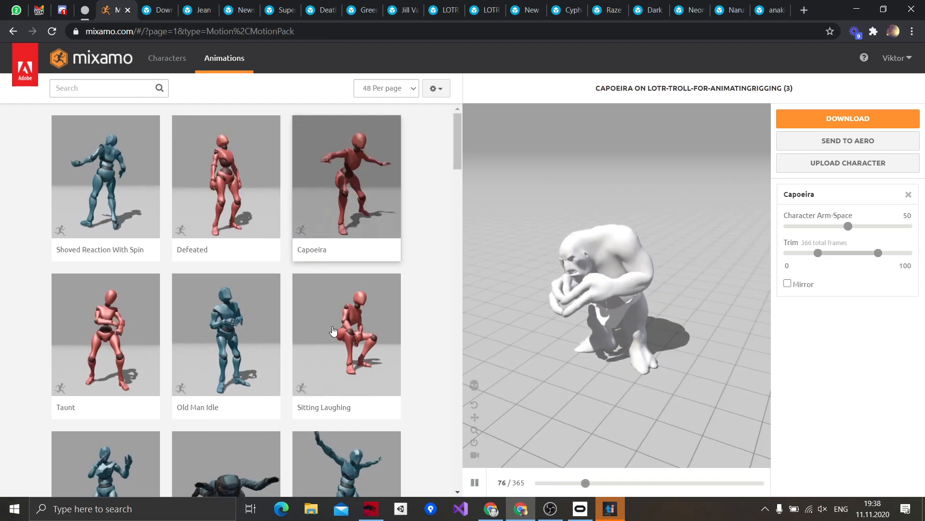
pyautogui.click(347, 334)
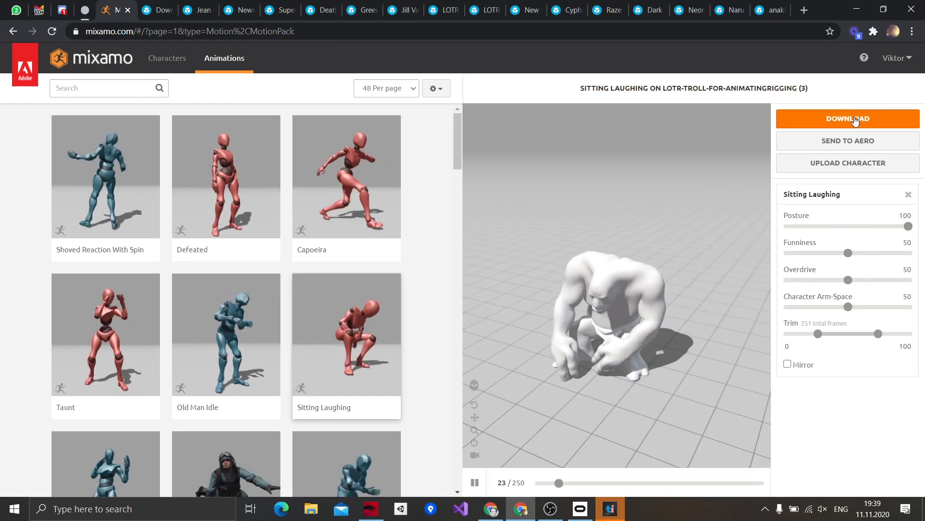
# Download the animated troll as FBX with skin at 30 fps
pyautogui.click(847, 118)
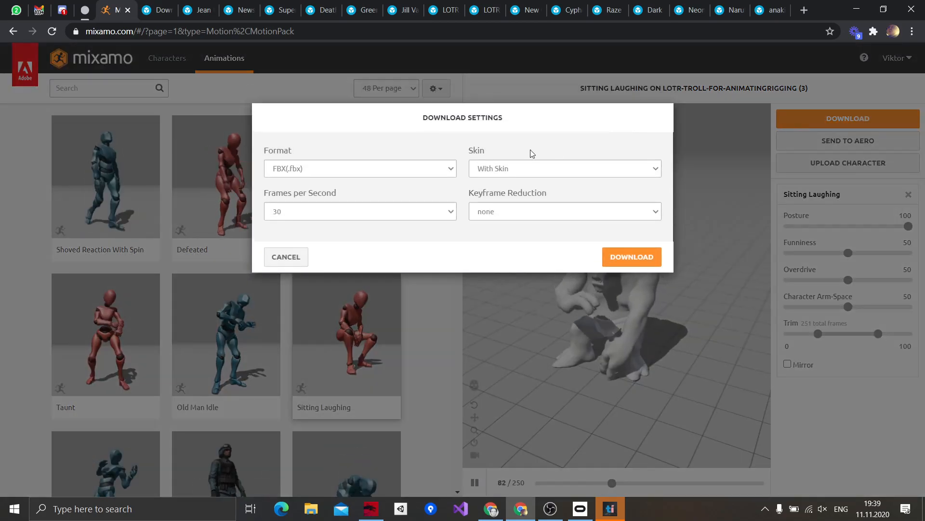
pyautogui.click(359, 168)
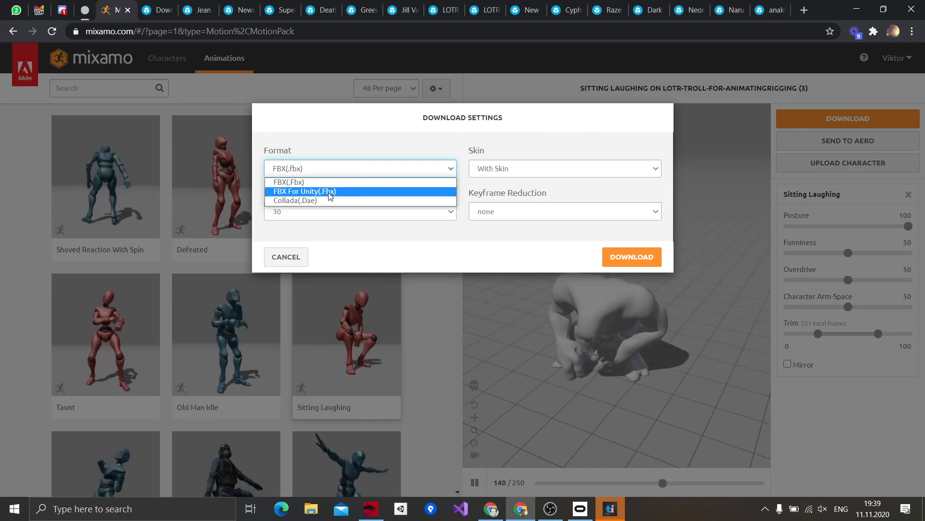
pyautogui.click(287, 181)
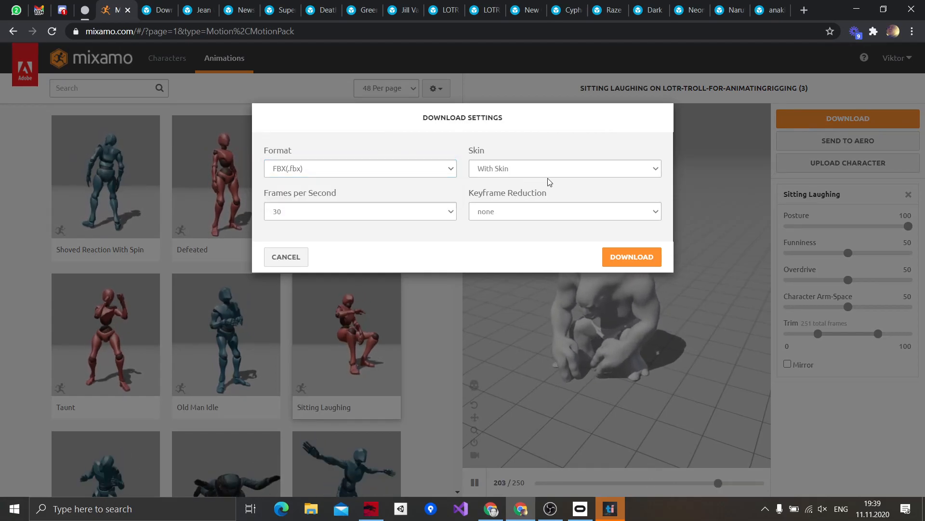
pyautogui.click(631, 256)
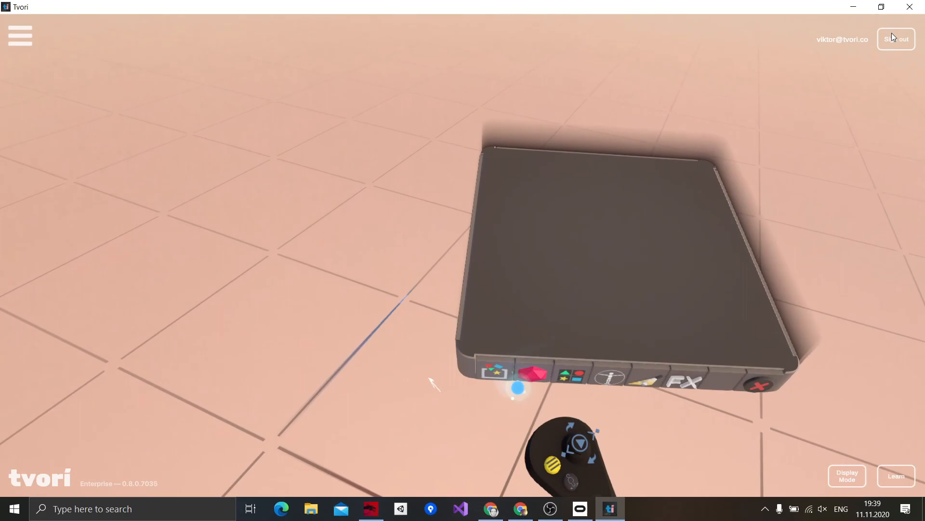
# Browse the Packs page on the VR tablet, then switch to the Import page
pyautogui.click(559, 371)
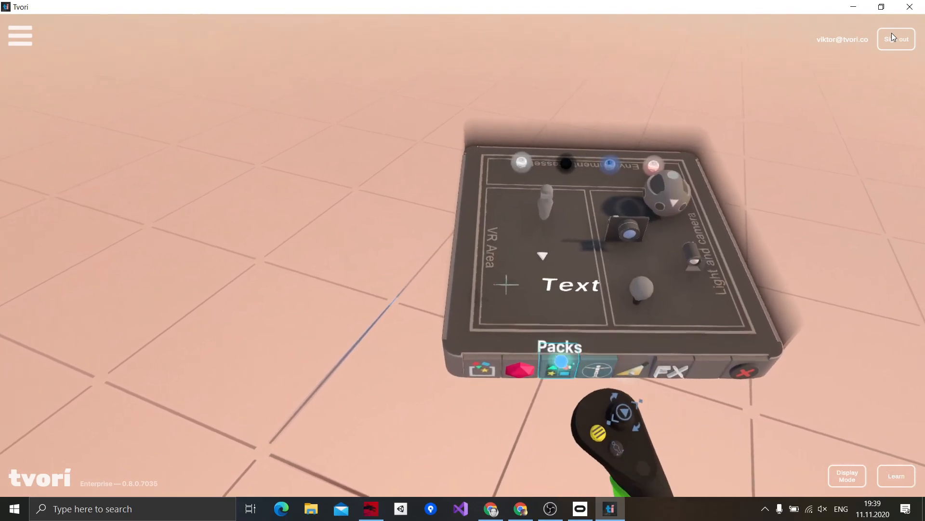
pyautogui.click(583, 376)
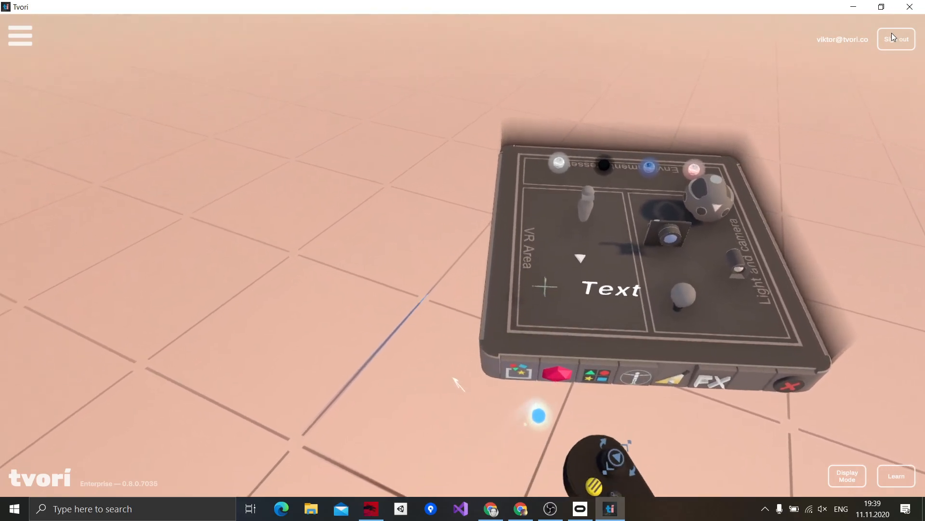
pyautogui.click(521, 376)
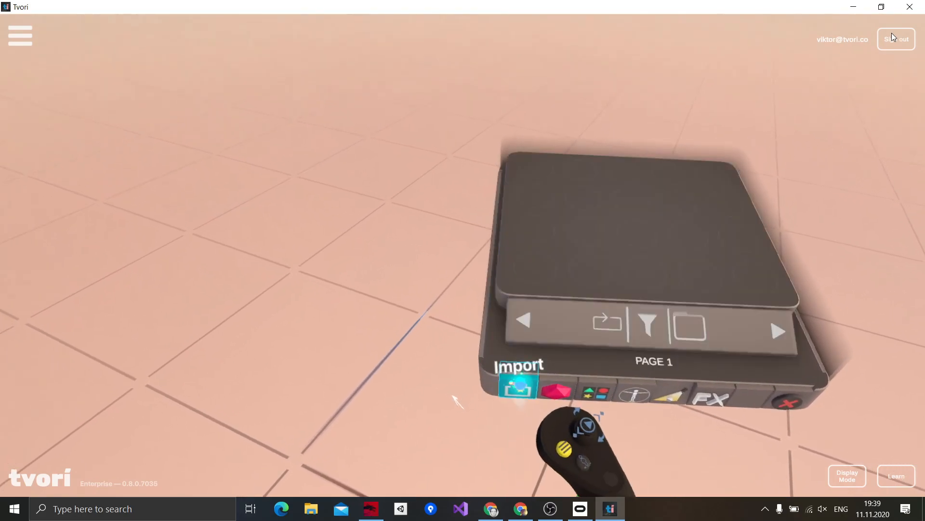
# Browse Tvori's import folder listing and one of its model folders
pyautogui.click(517, 386)
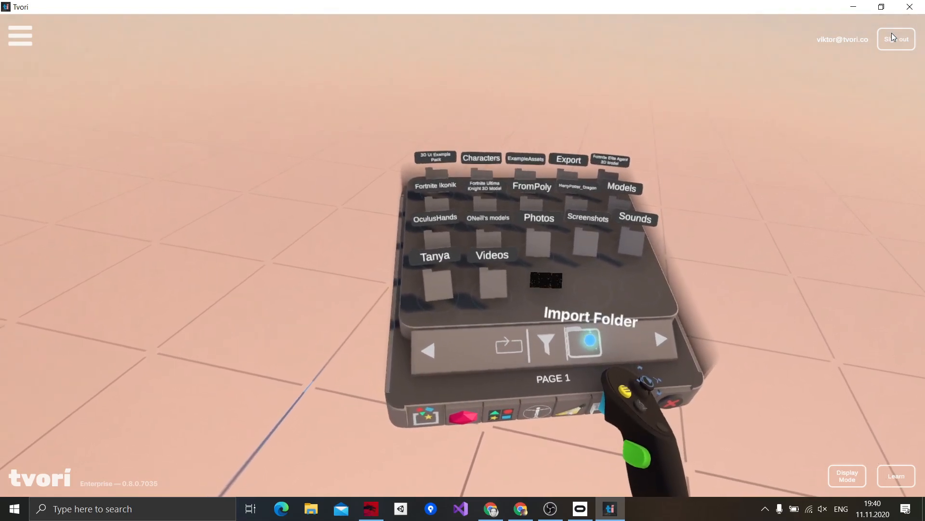
pyautogui.click(311, 508)
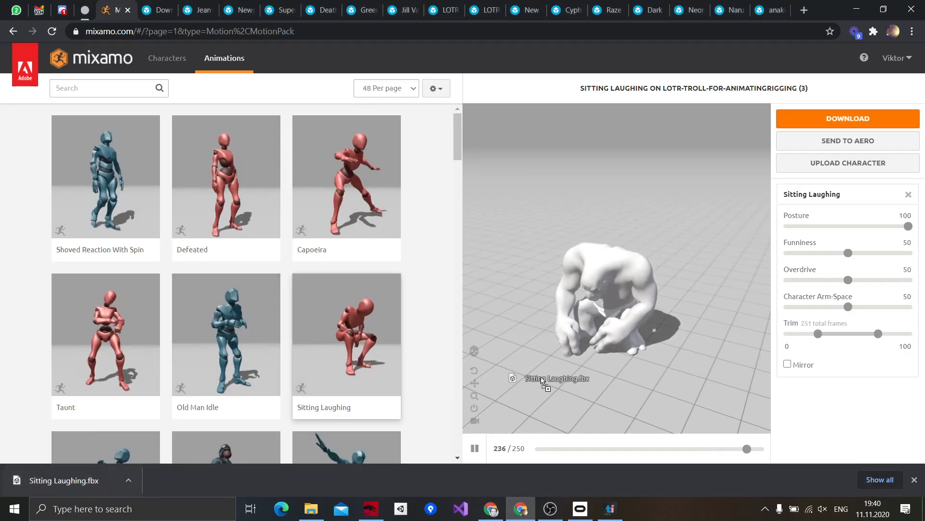
# Switch back to Chrome to carry Sitting Laughing.fbx into Tvori's import folder
pyautogui.press('alt+tab')
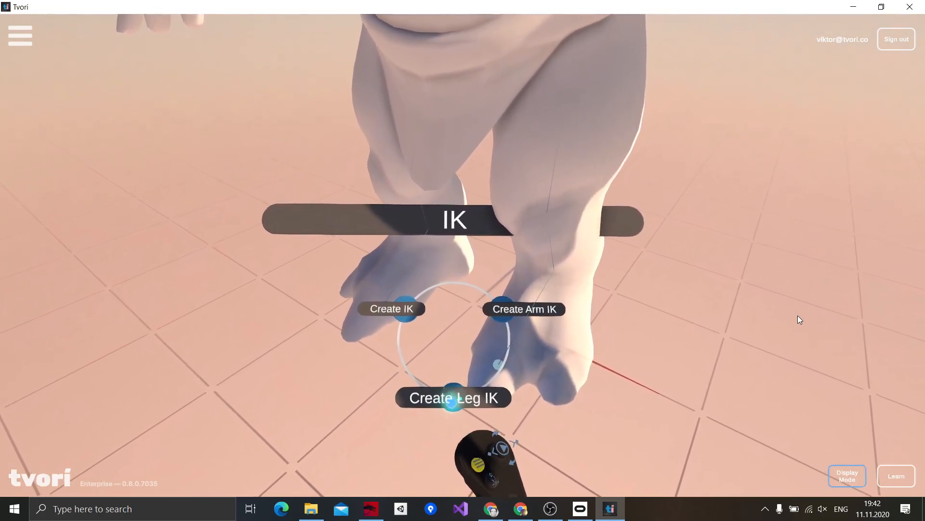
# Create leg IK for the troll from the rig's IK radial menu
pyautogui.click(452, 397)
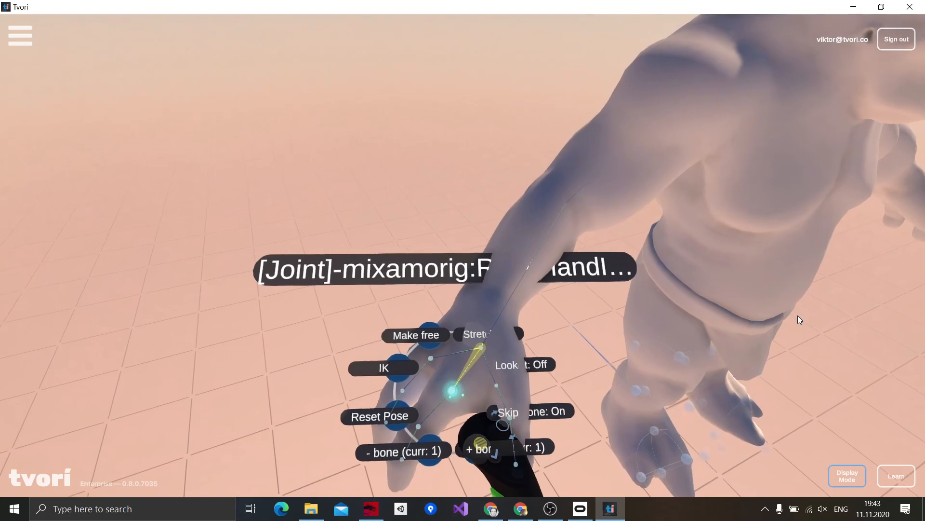
# Add IK to the troll's hand joint via the joint radial menu, creating arm IK
pyautogui.click(384, 368)
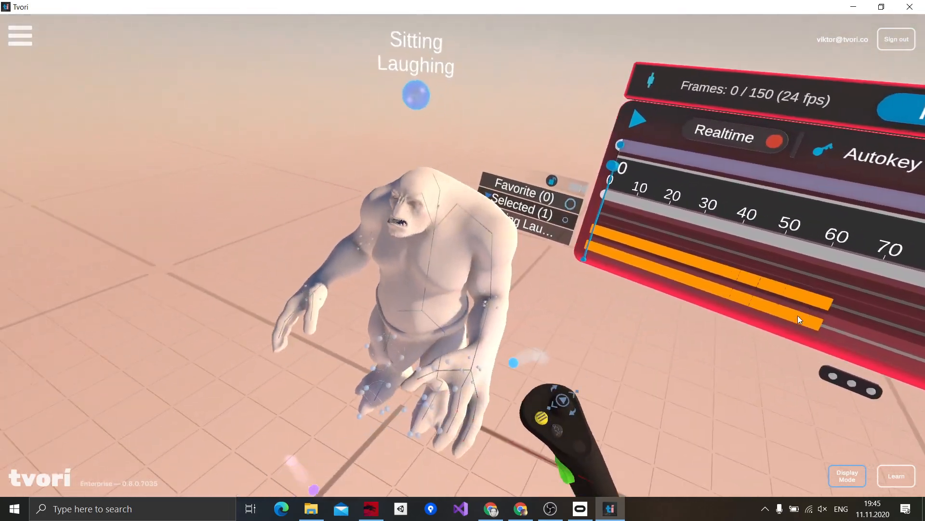
# Play the Sitting Laughing animation on the timeline so the troll moves through its 150 frames
pyautogui.click(638, 119)
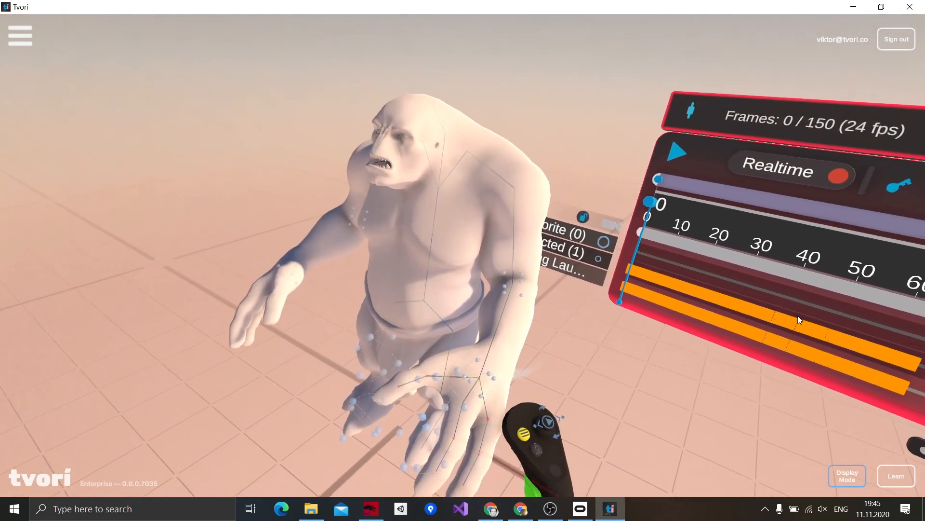
pyautogui.click(678, 150)
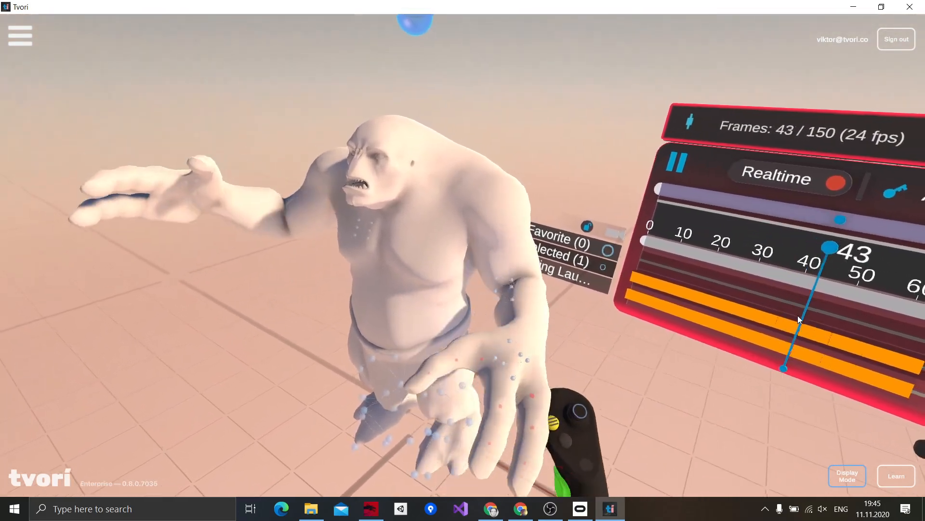